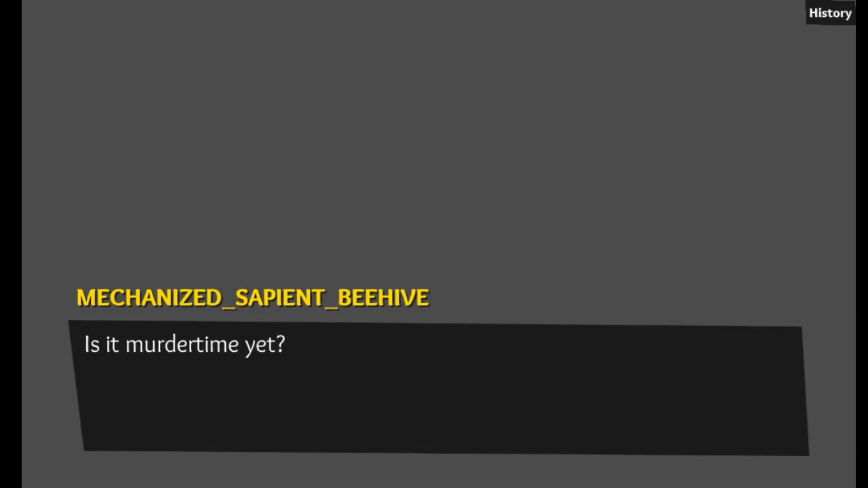
Step: Advance the dialogue to Duckman's reply that it is not murdertime
{"action": "left_click", "coordinate": [434, 404]}
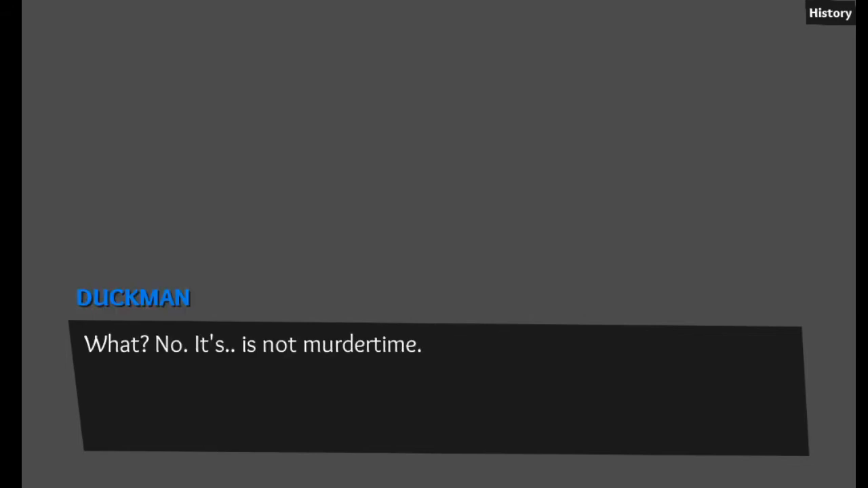